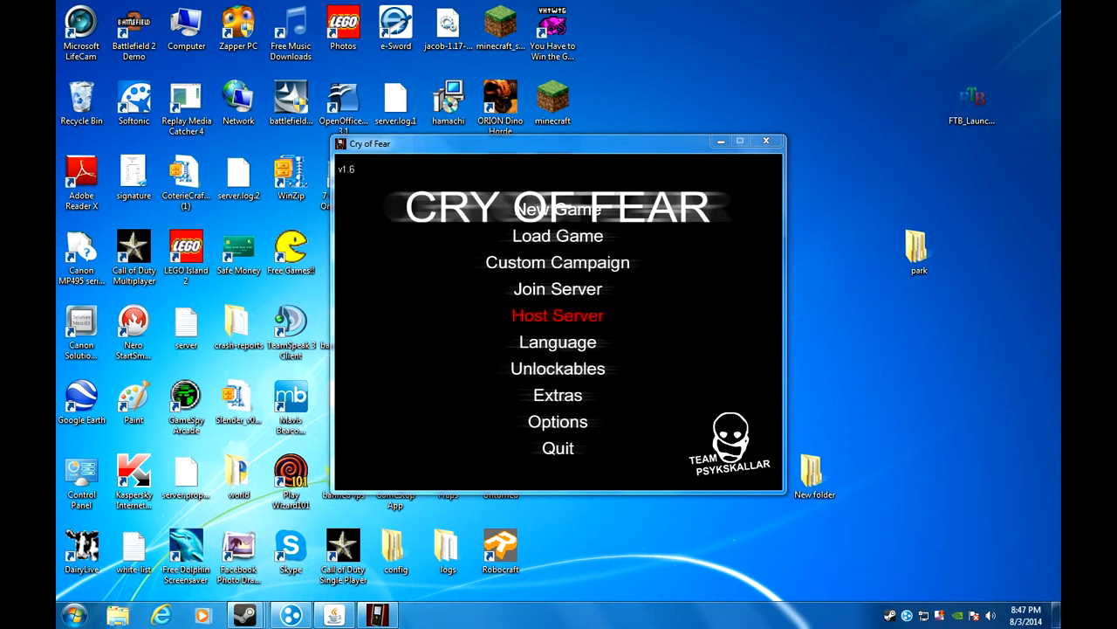
Launch the community collab map from Custom Campaign on the main menu
left_click(557, 262)
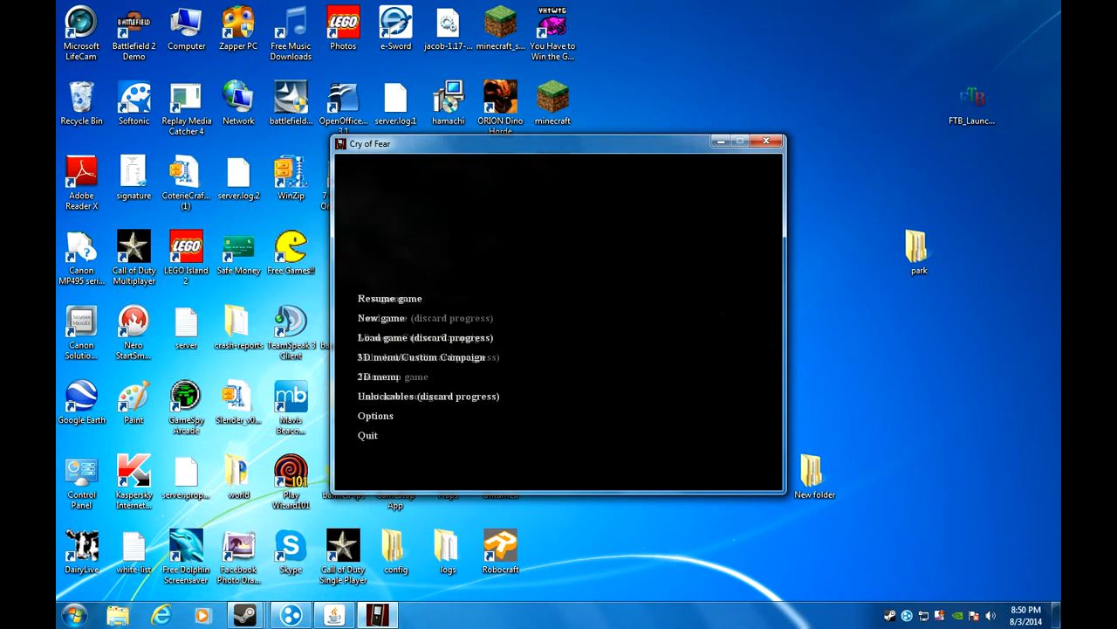
Resume the paused collab map and continue playing
left_click(421, 356)
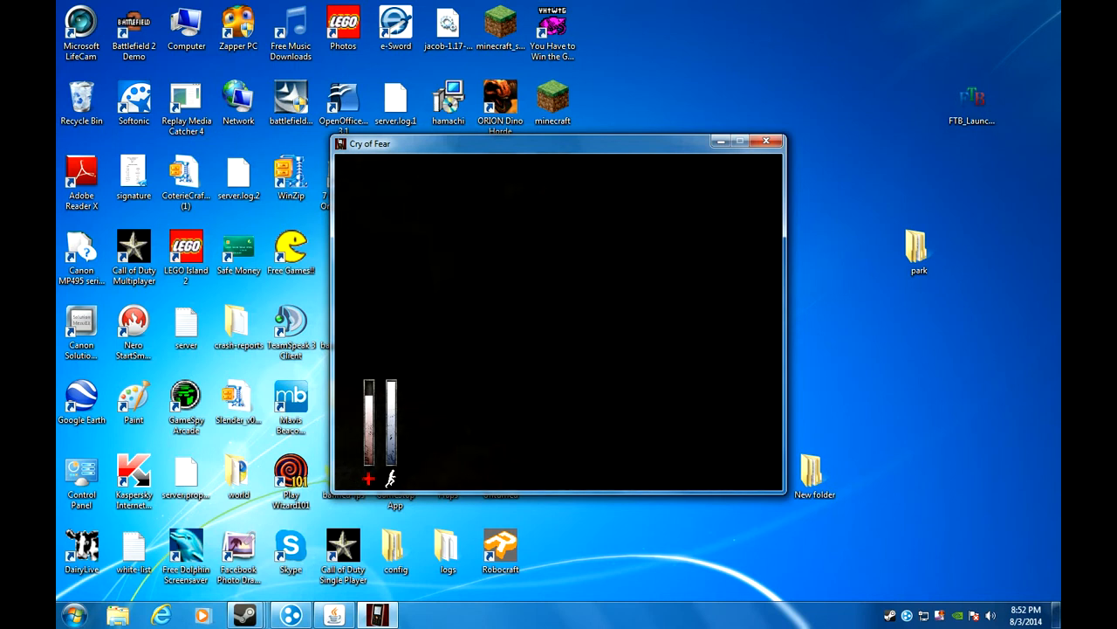
mouse_move(581, 371)
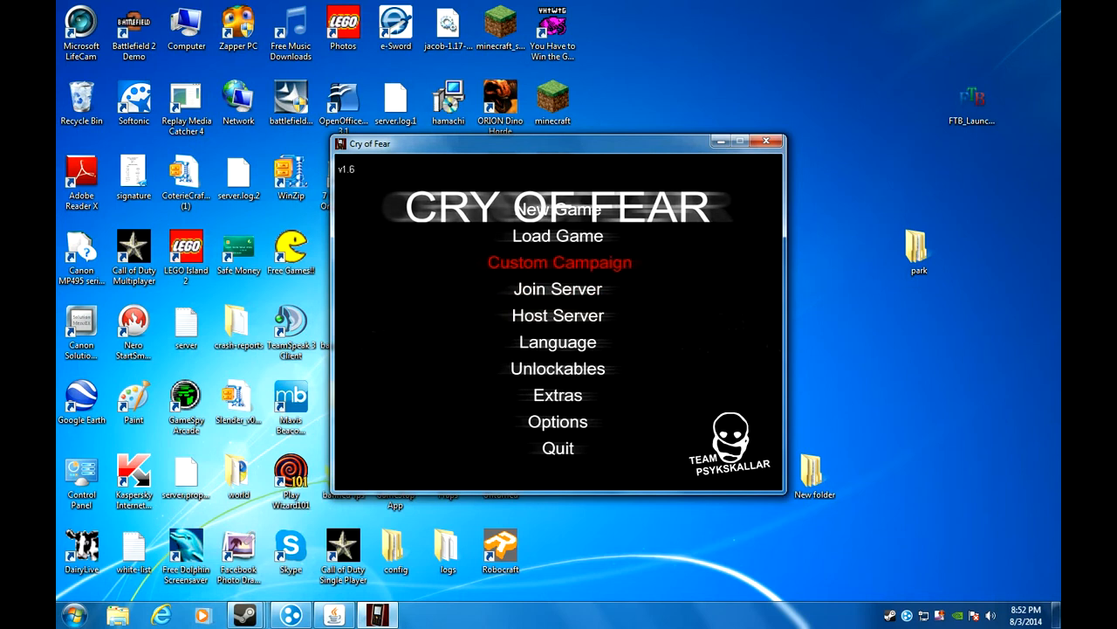
Relaunch the collab map from Custom Campaign for another attempt
left_click(558, 261)
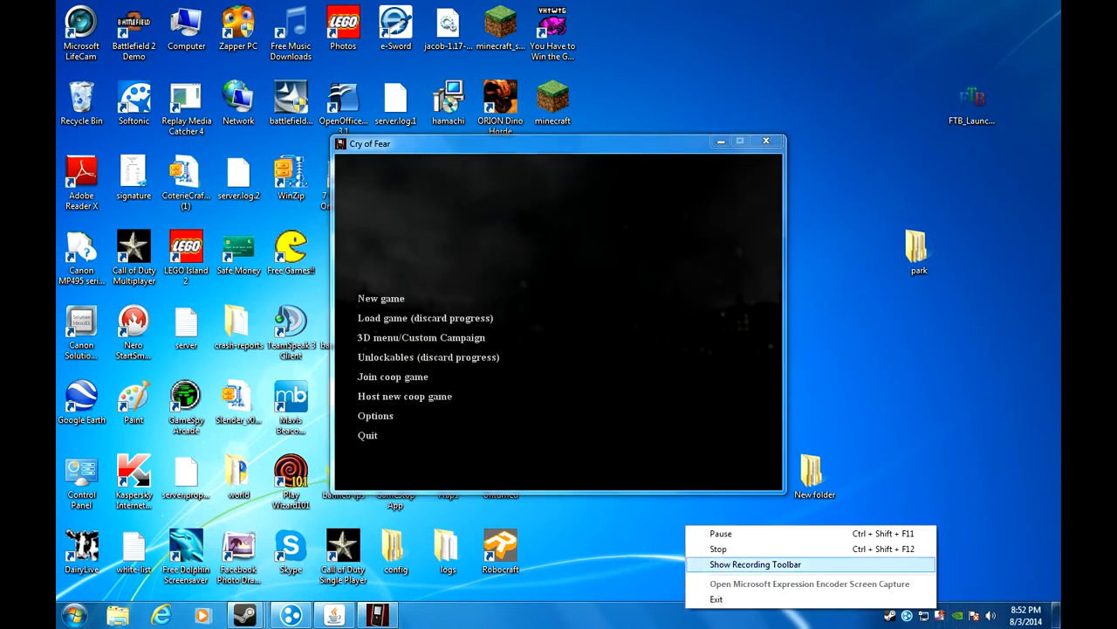
left_click(756, 564)
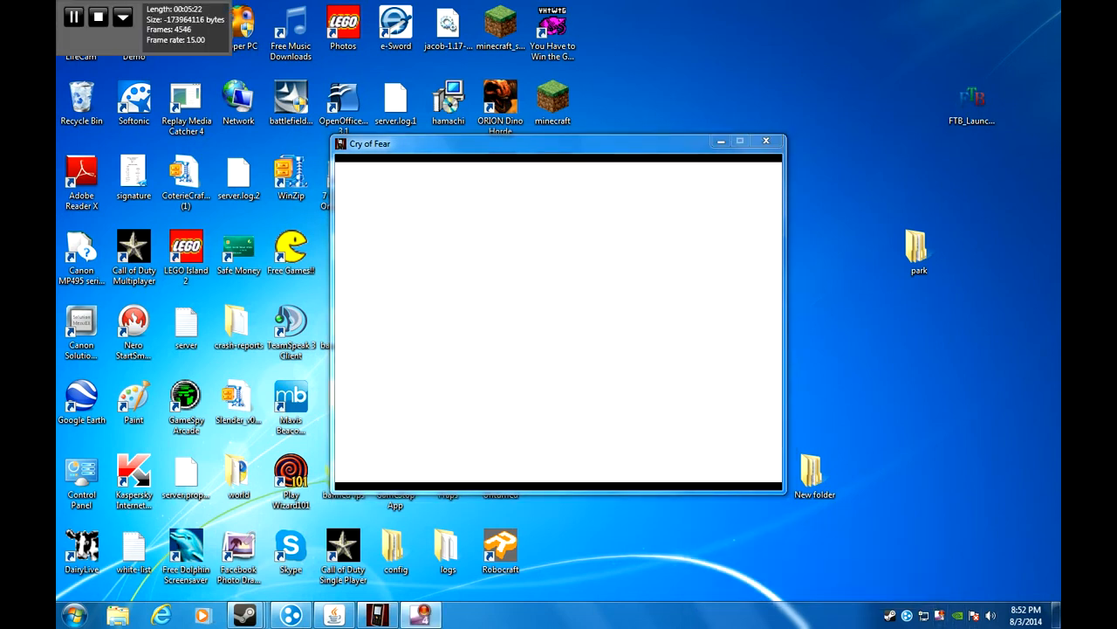